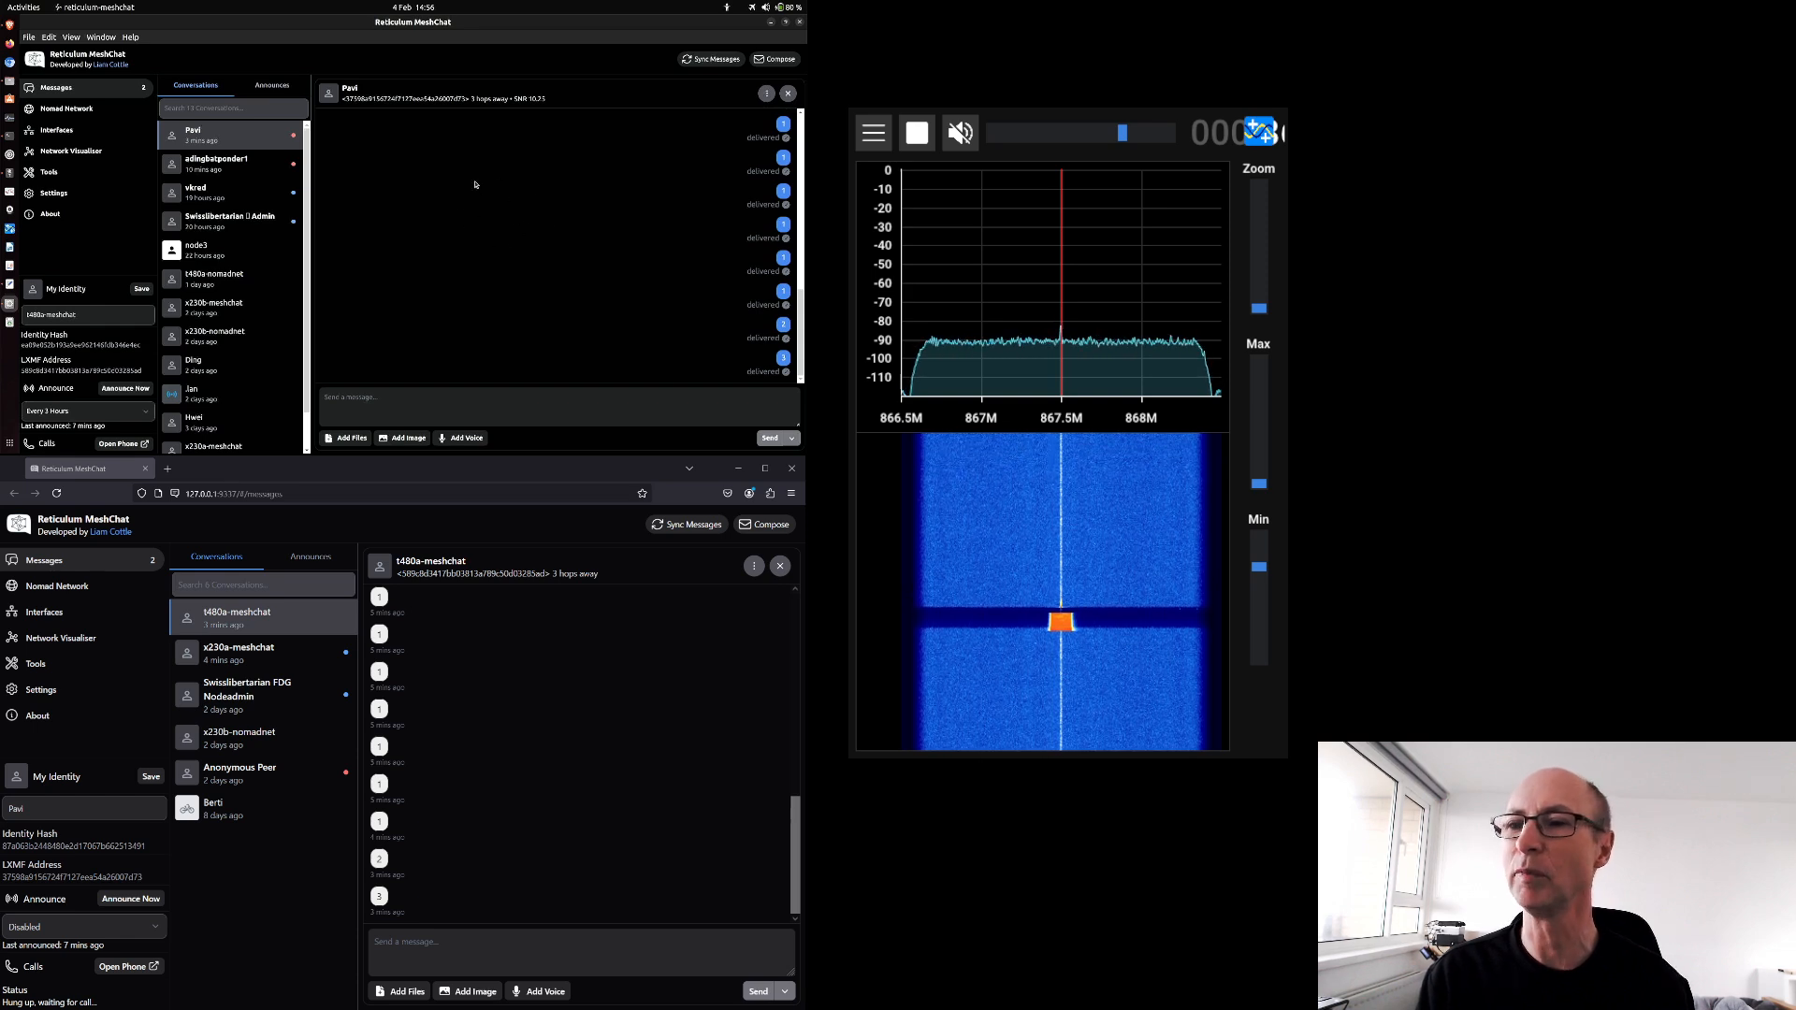
mouse_move(517, 224)
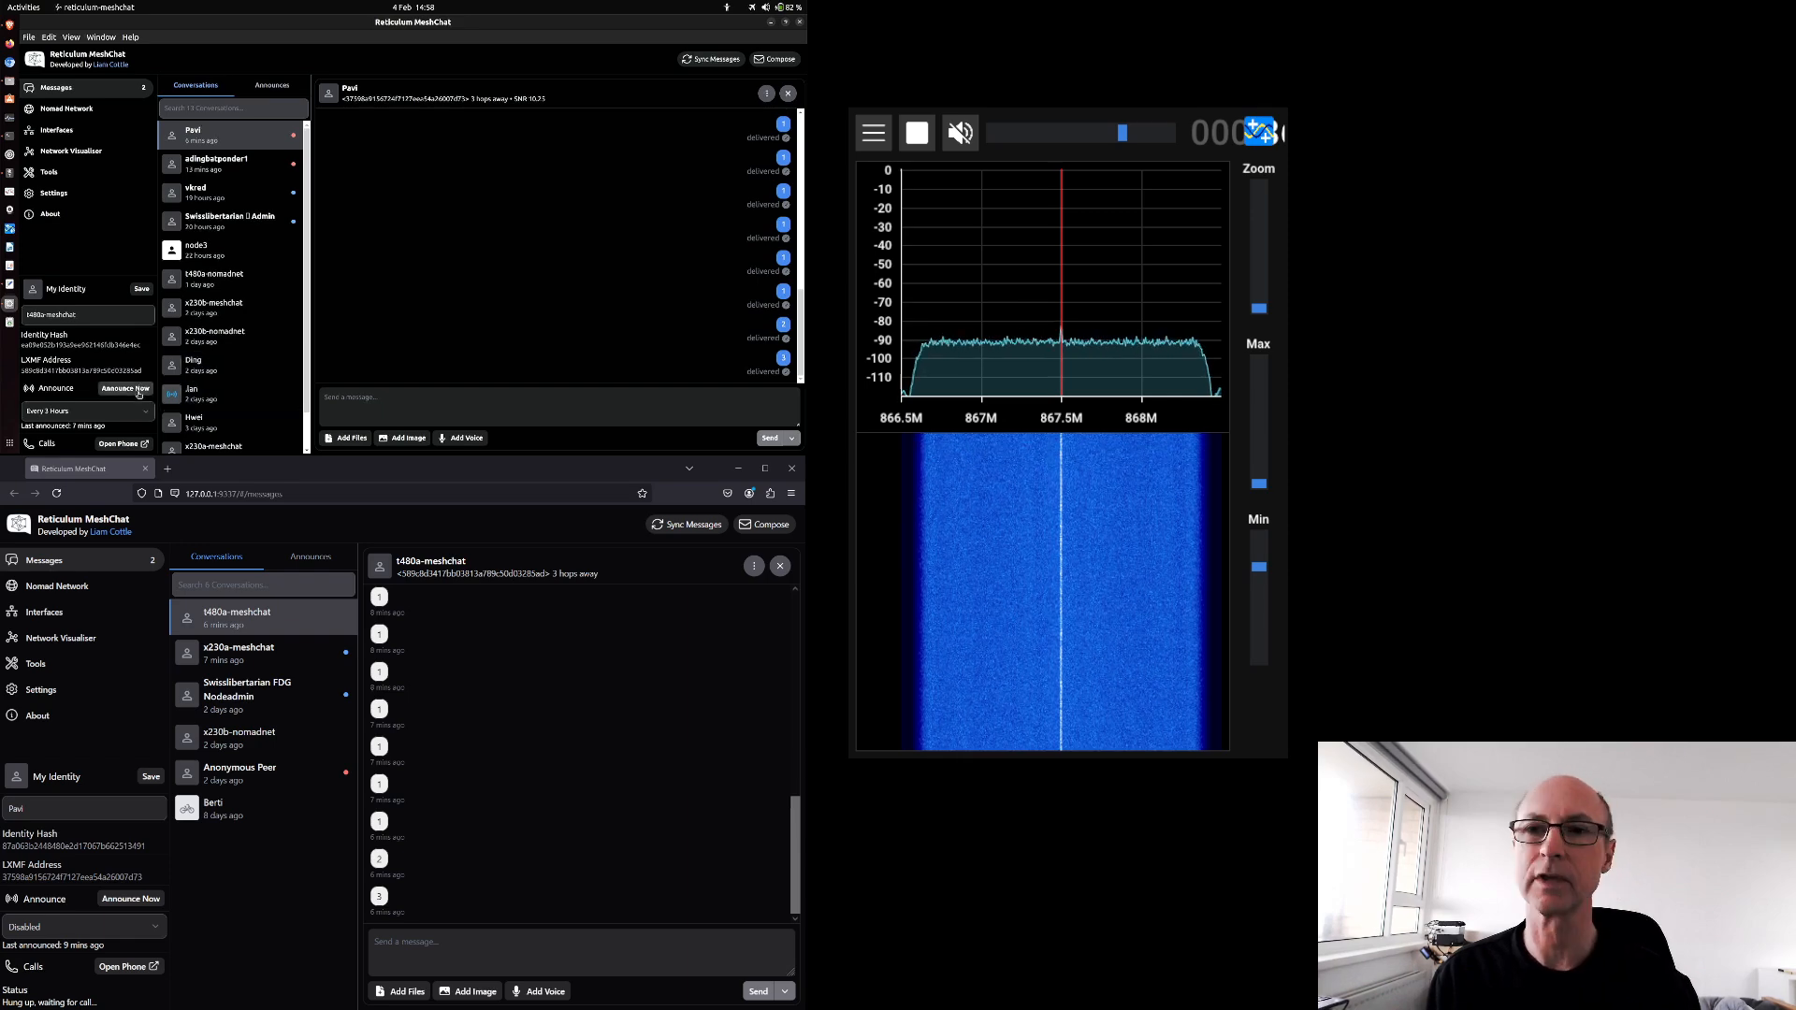
Step: Announce the upper node's identity to the network with Announce Now
click(124, 389)
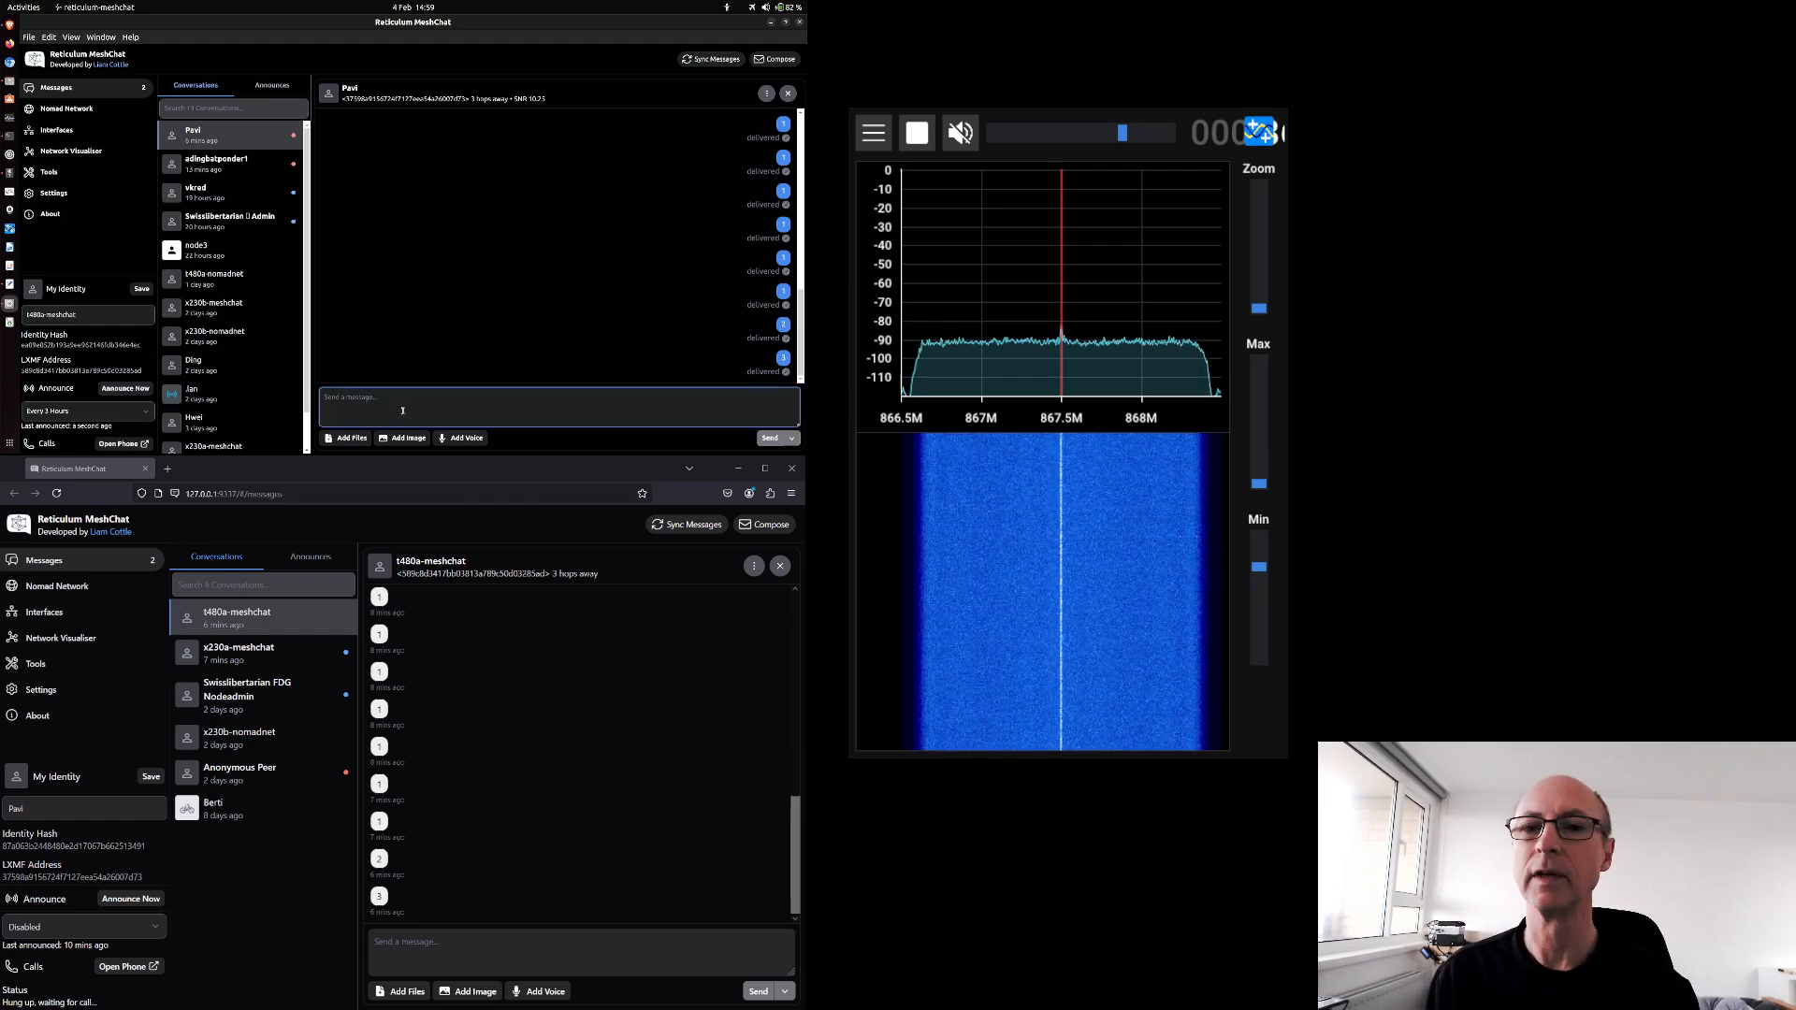
Step: Send "hello" from the upper node so it arrives in the lower node's conversation
text(hd)
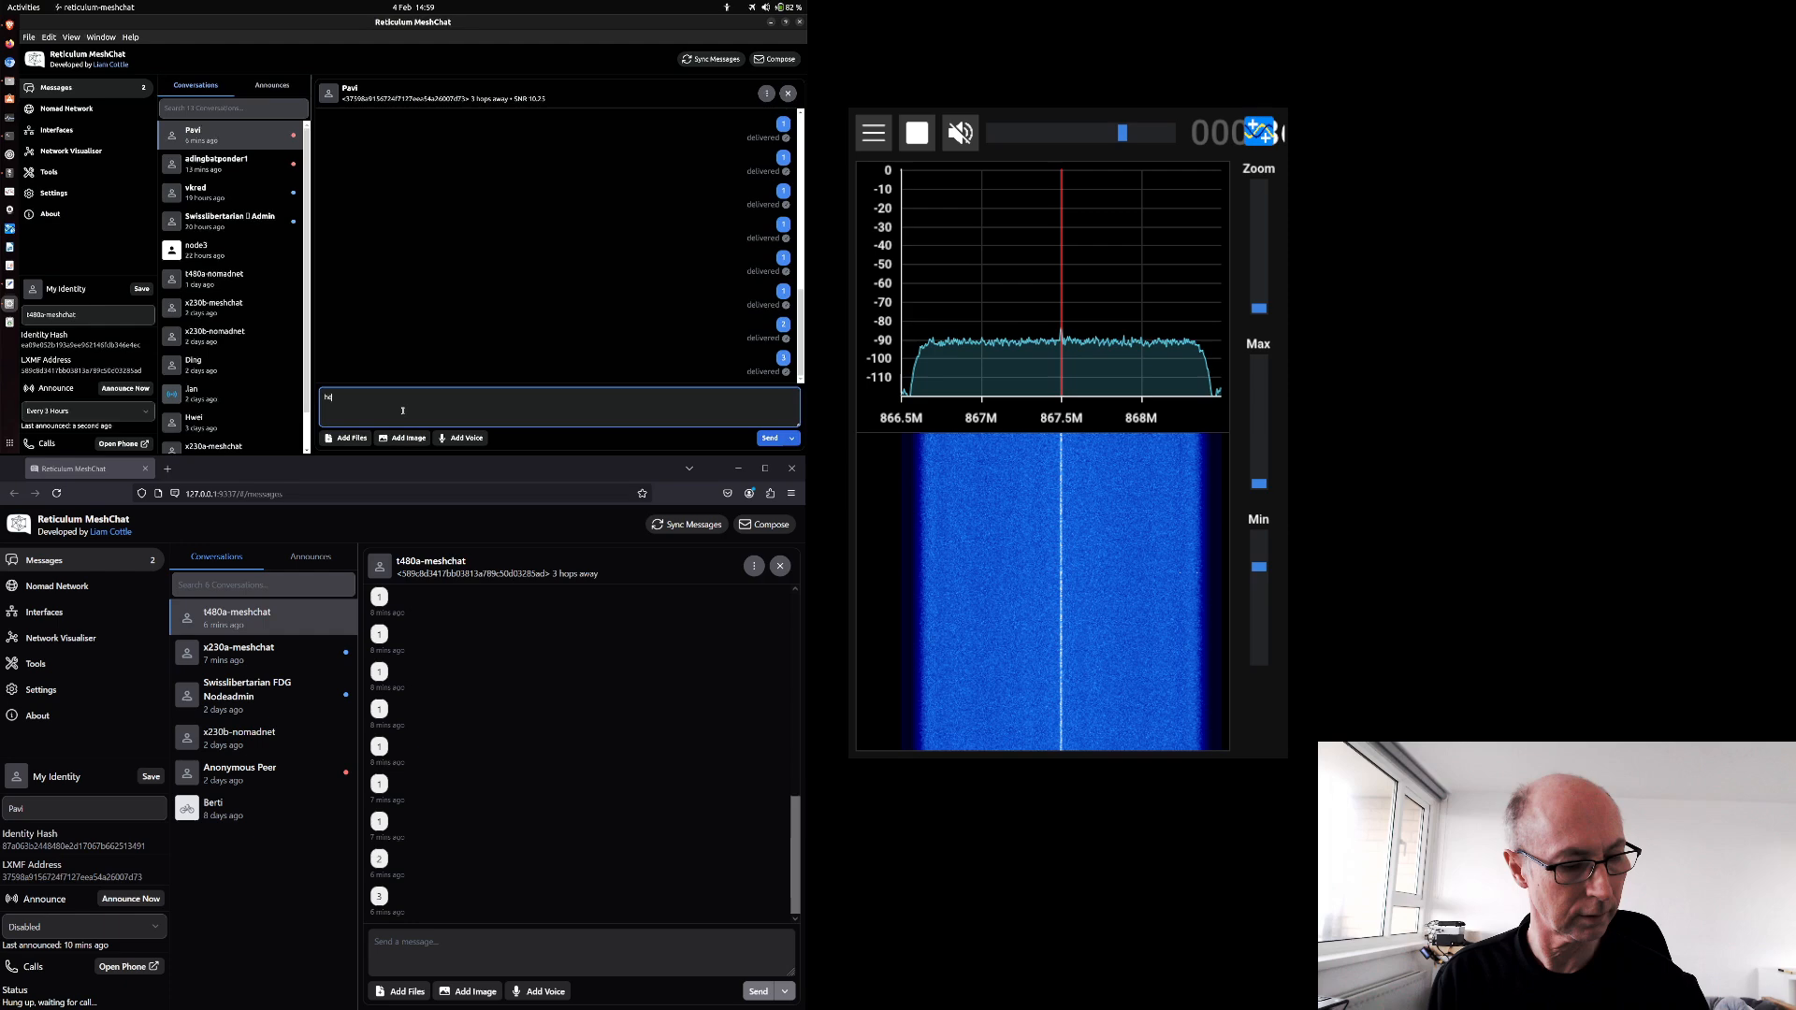
text(hello)
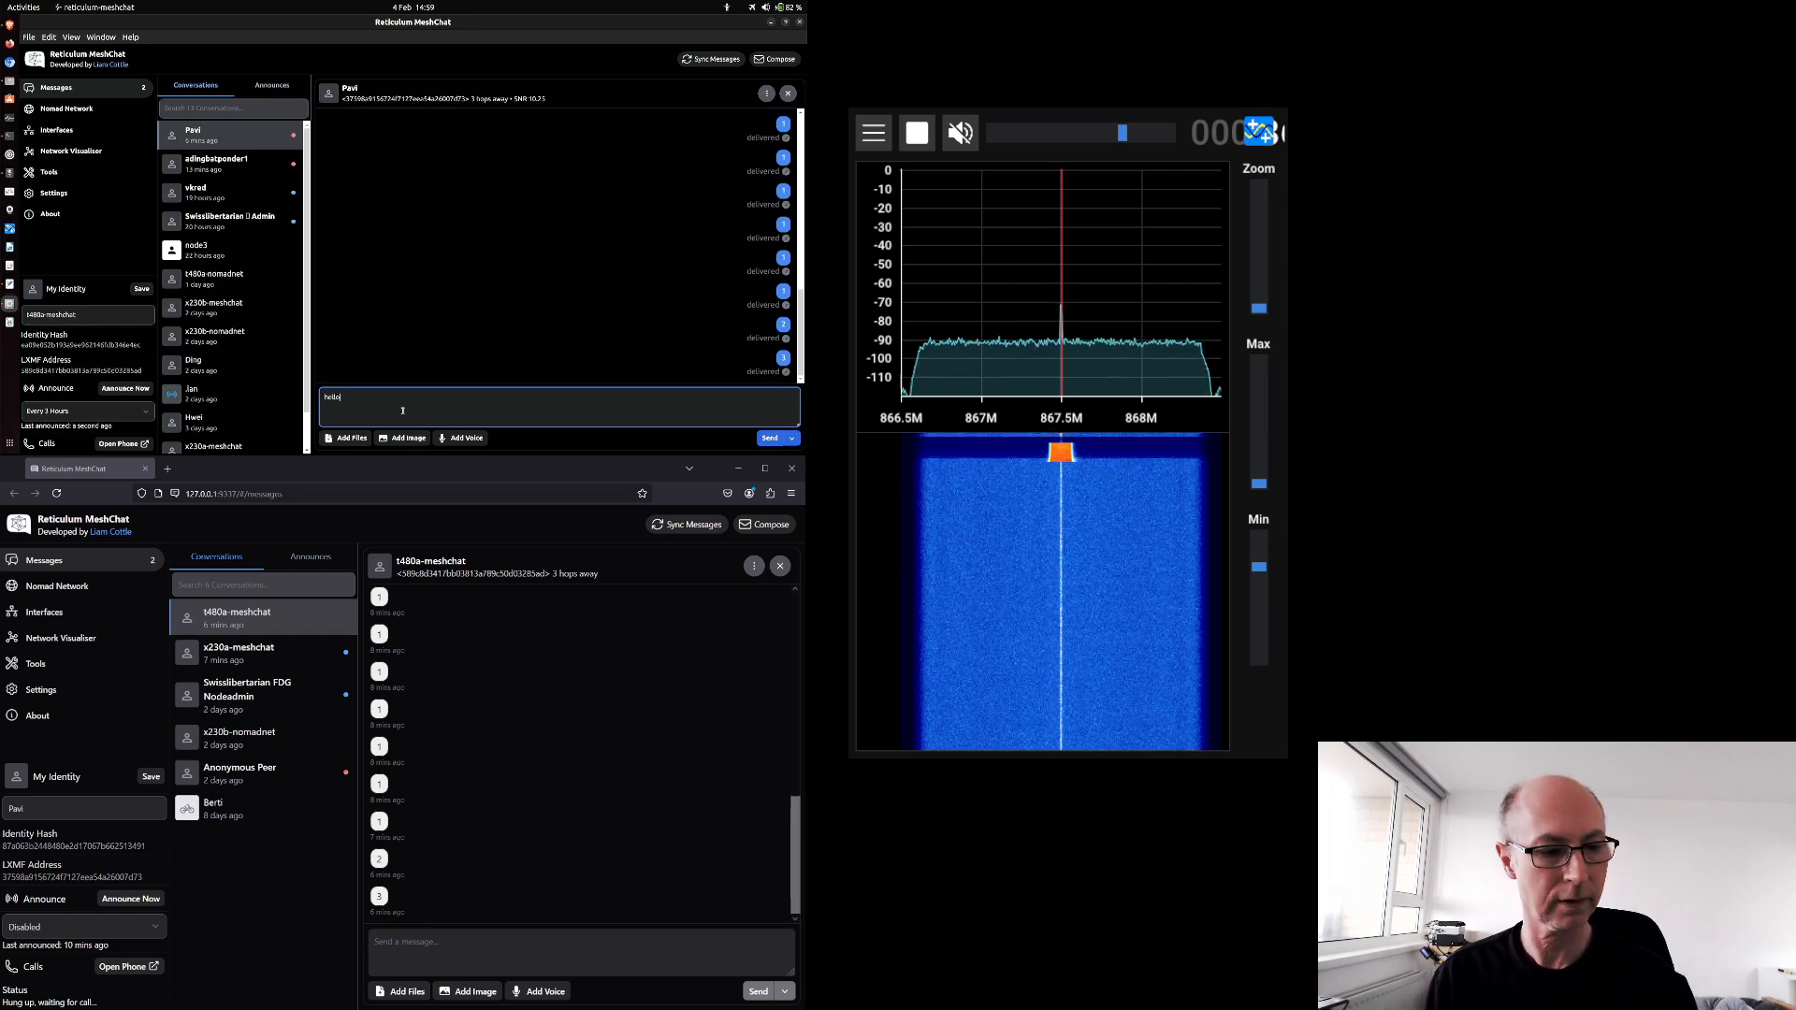
click(768, 437)
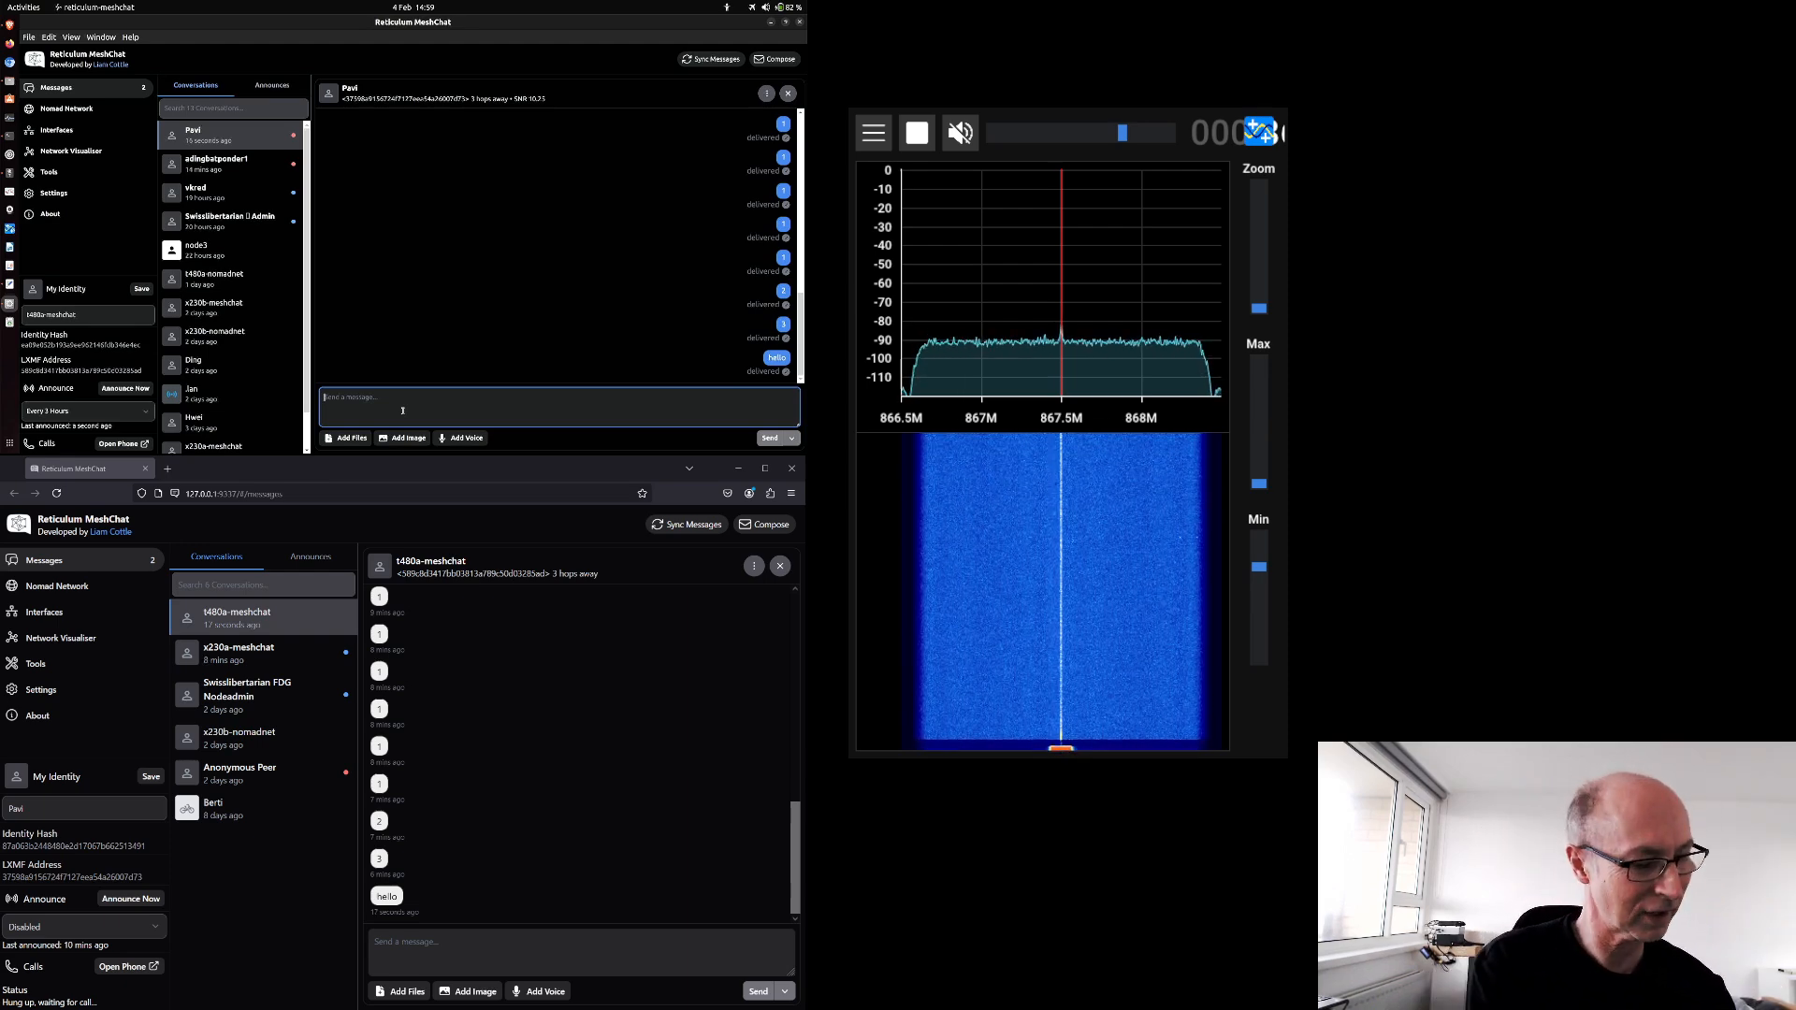
Step: Send a second "hello" message from the upper node to the other peer
text(hello?)
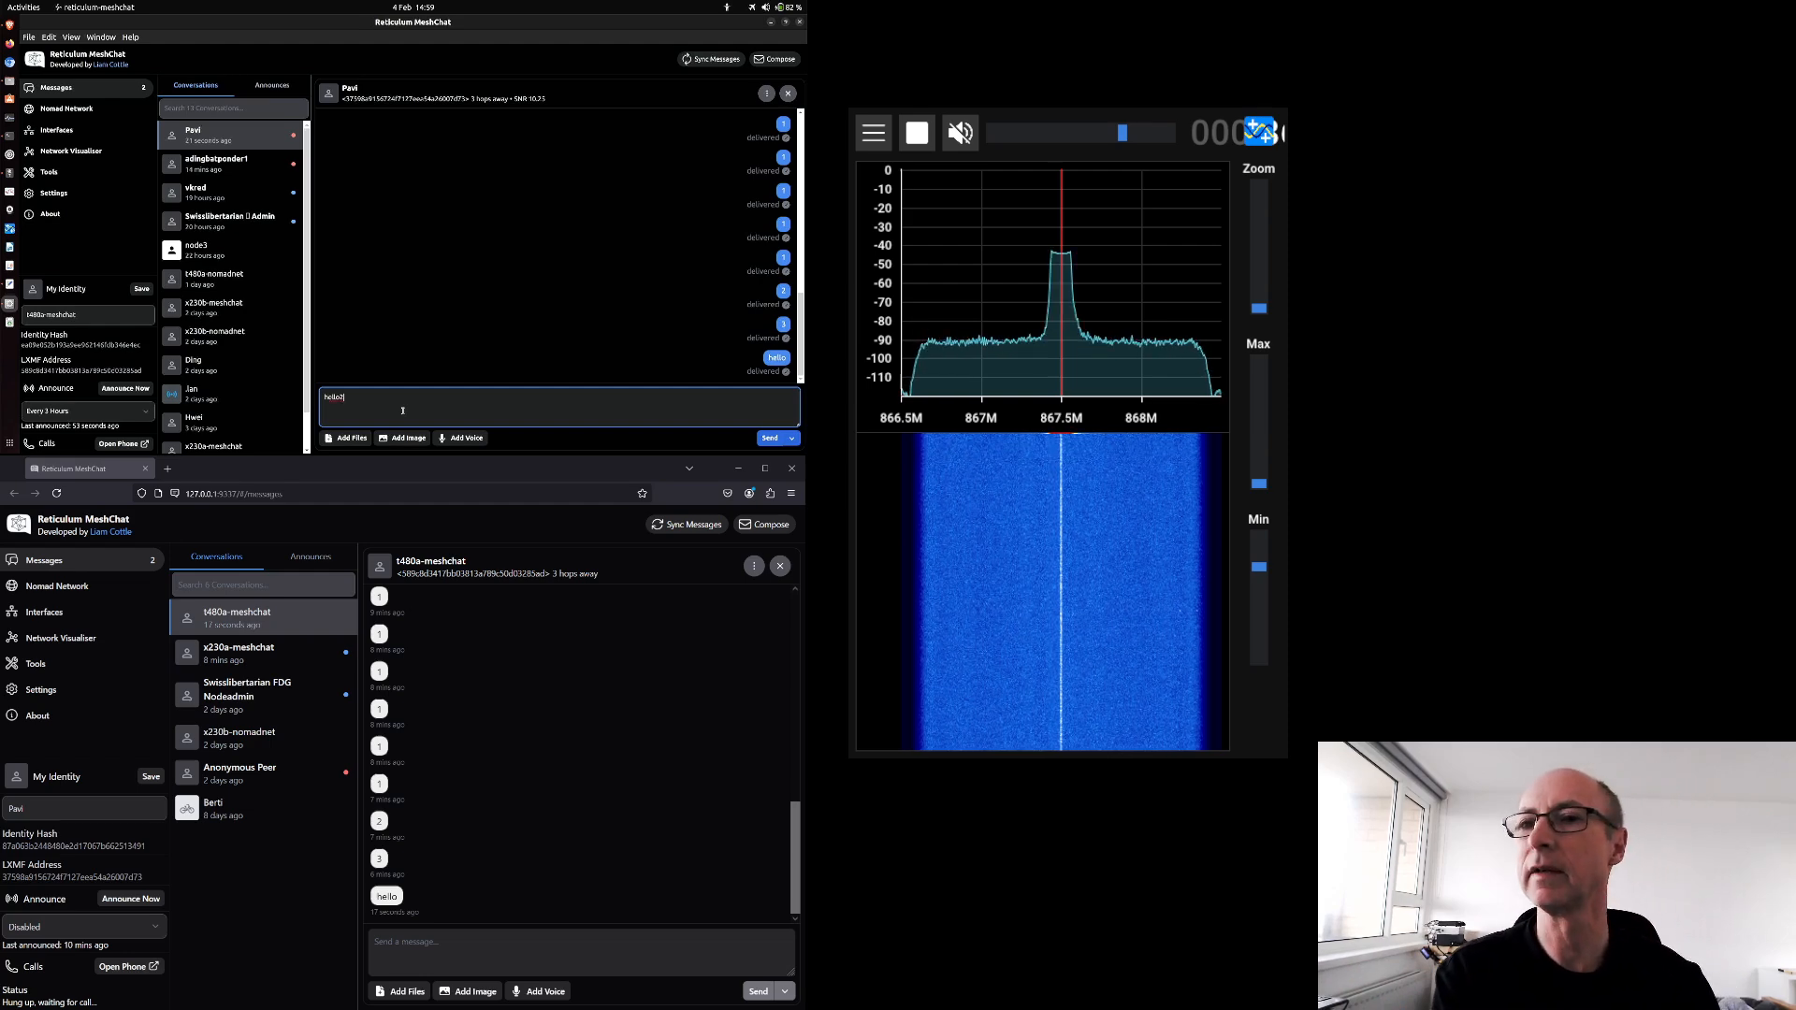
click(769, 437)
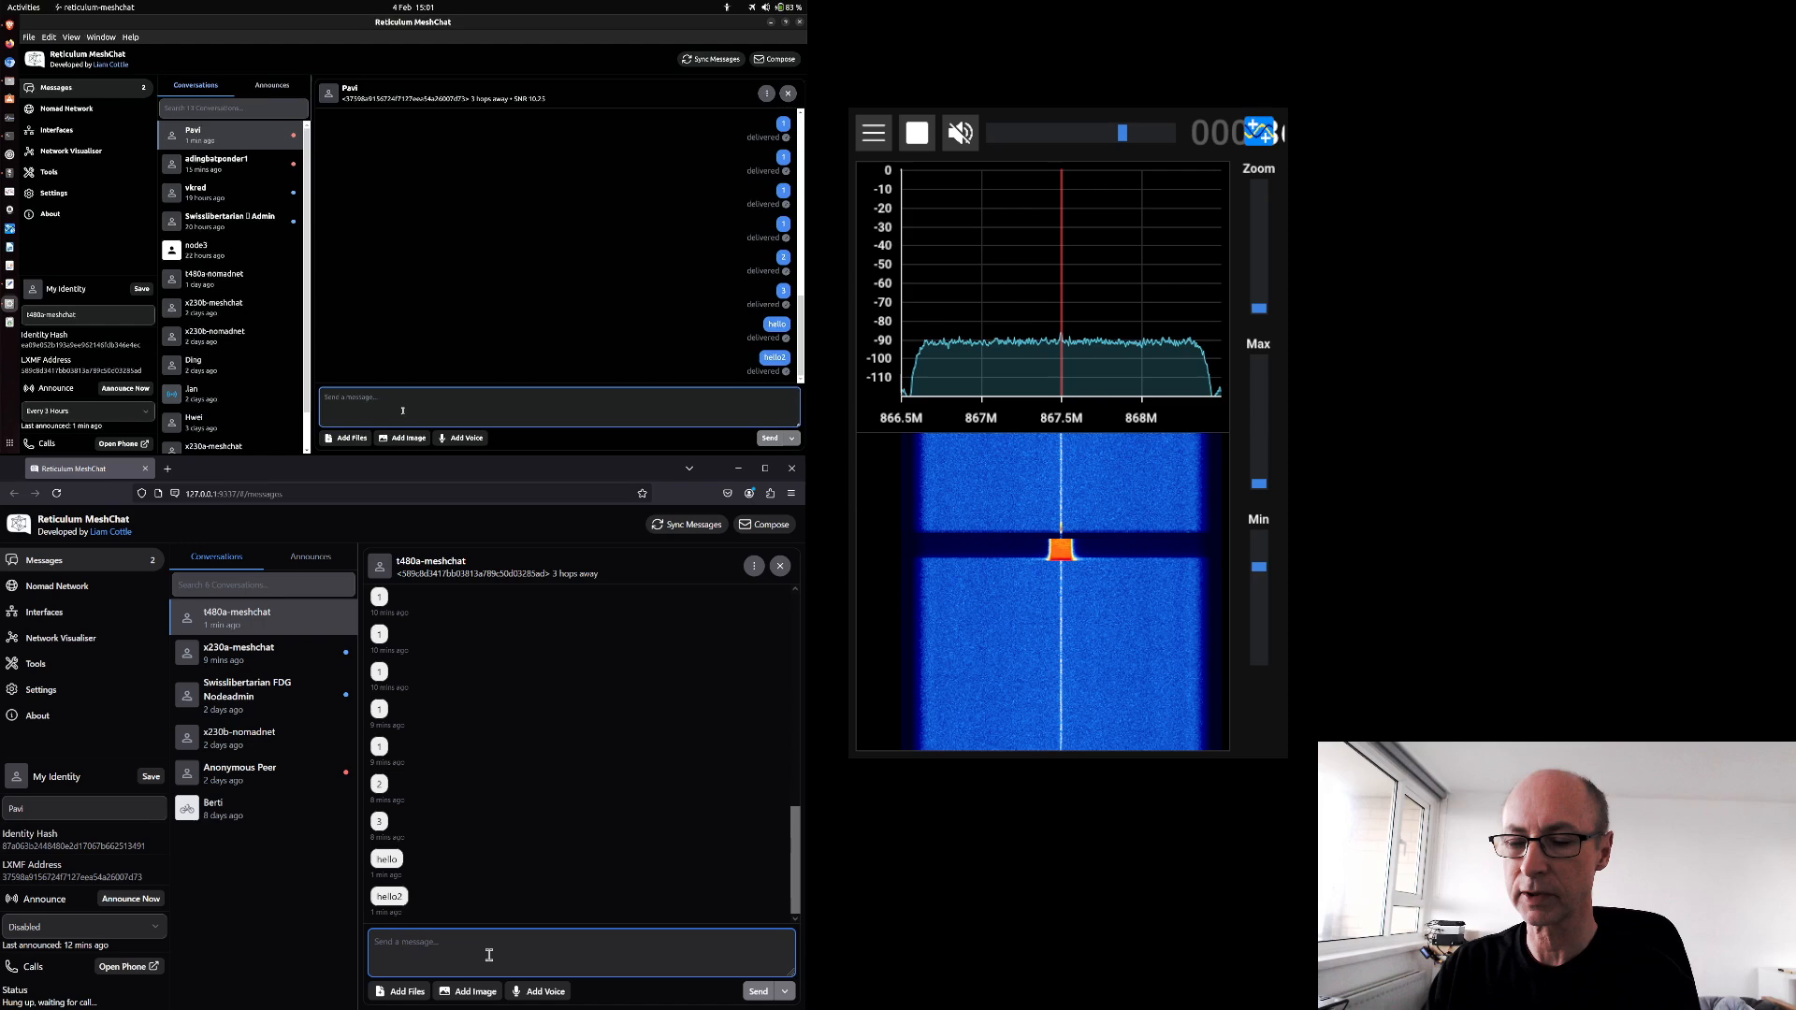
Step: Send "1234" from the lower node to t480a-meshchat as a reply
text(1234)
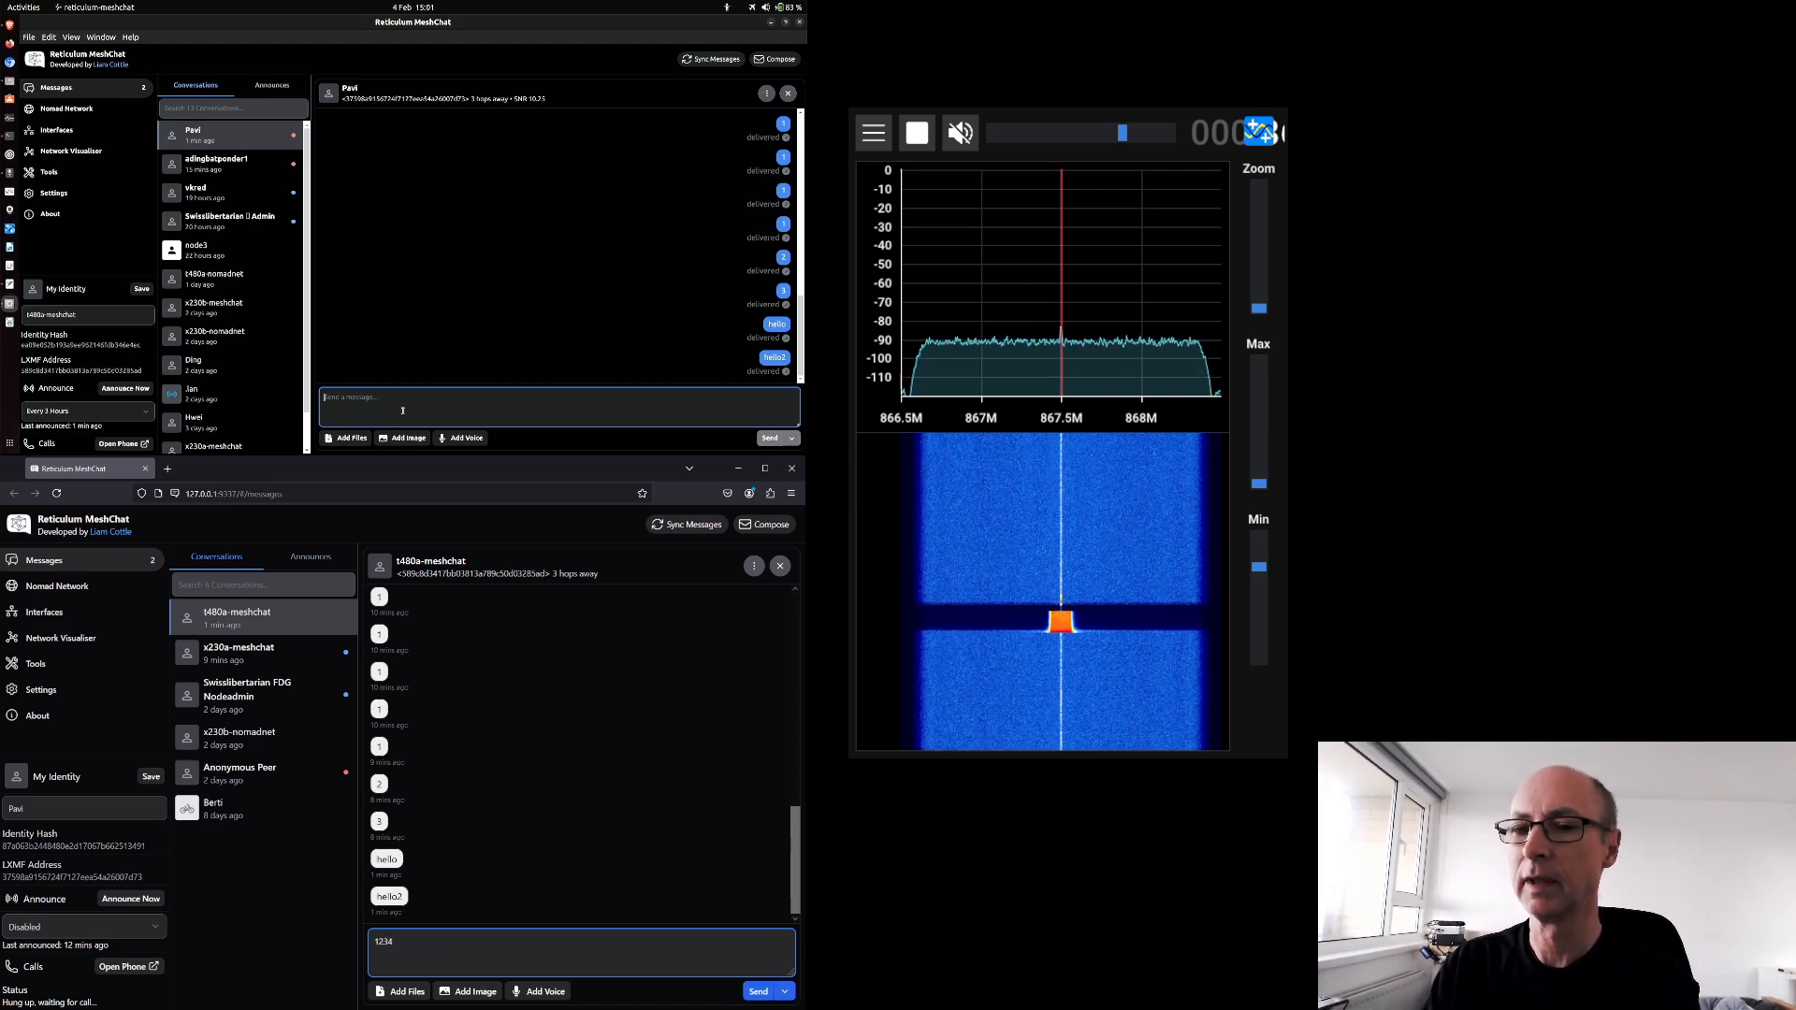
click(757, 992)
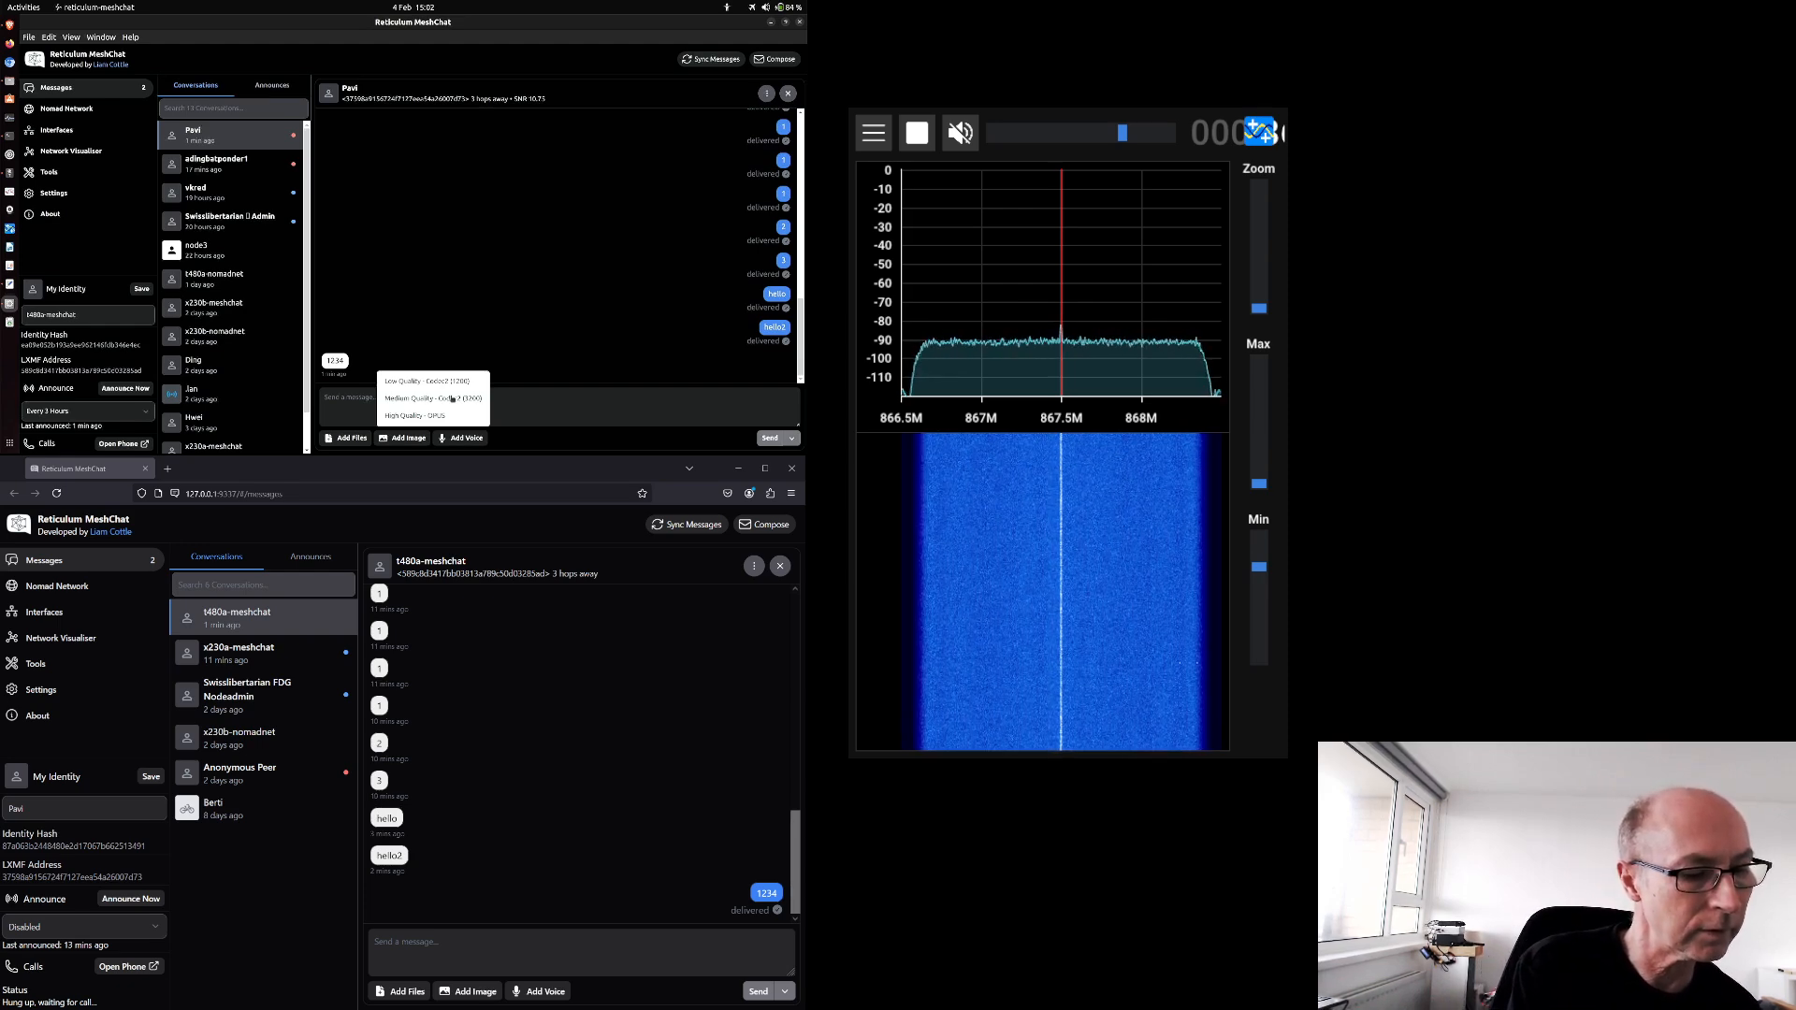
Step: Record a few-second voice clip via Add Voice and attach it with short text "awd"
click(460, 438)
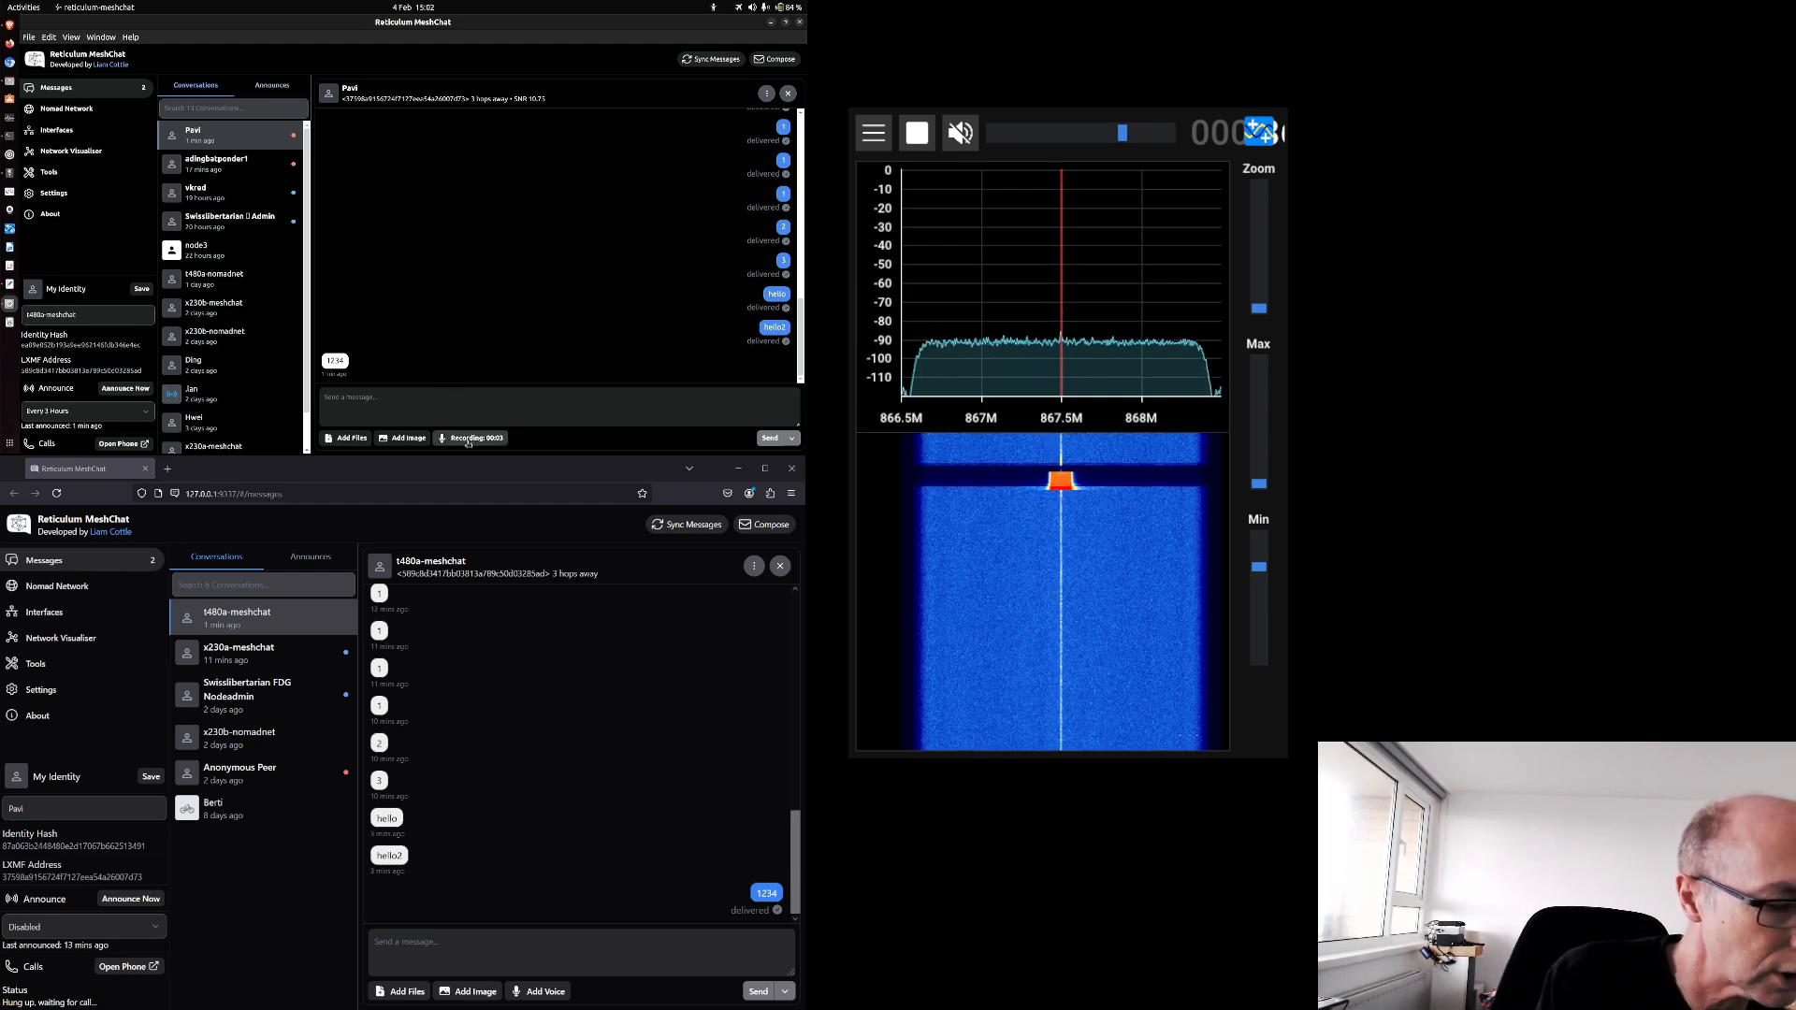
click(470, 438)
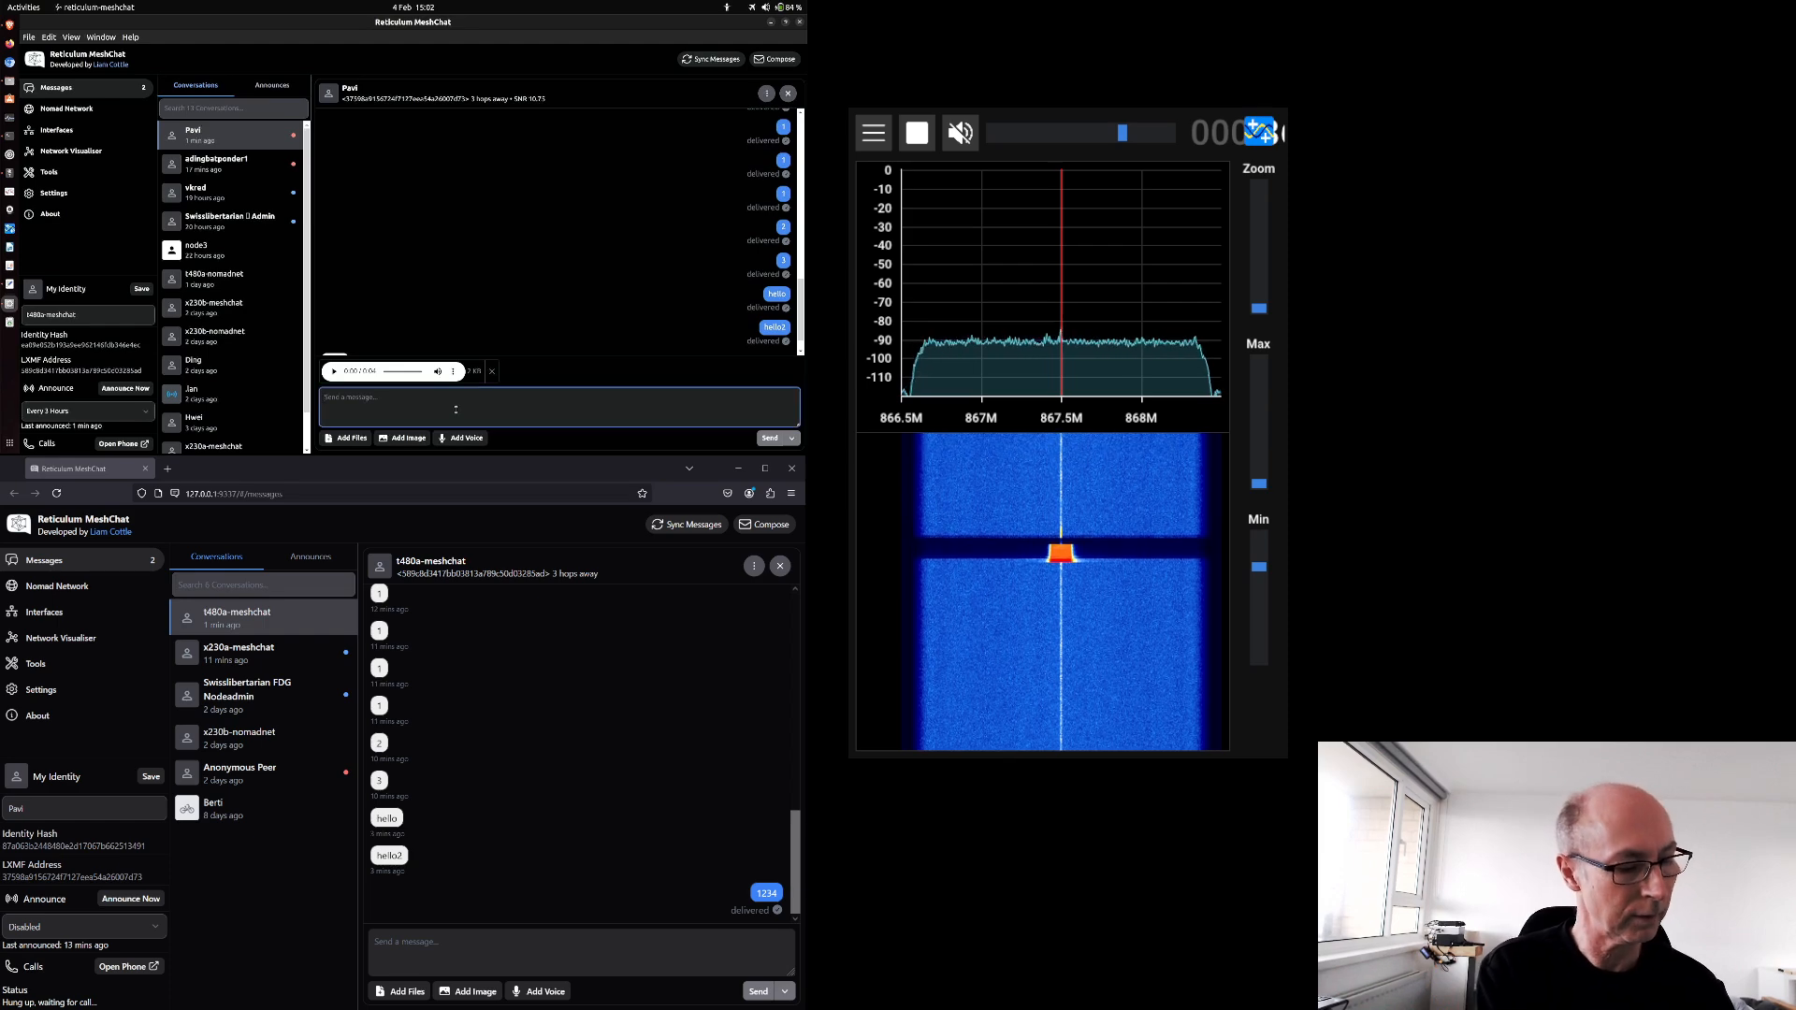
text(awd)
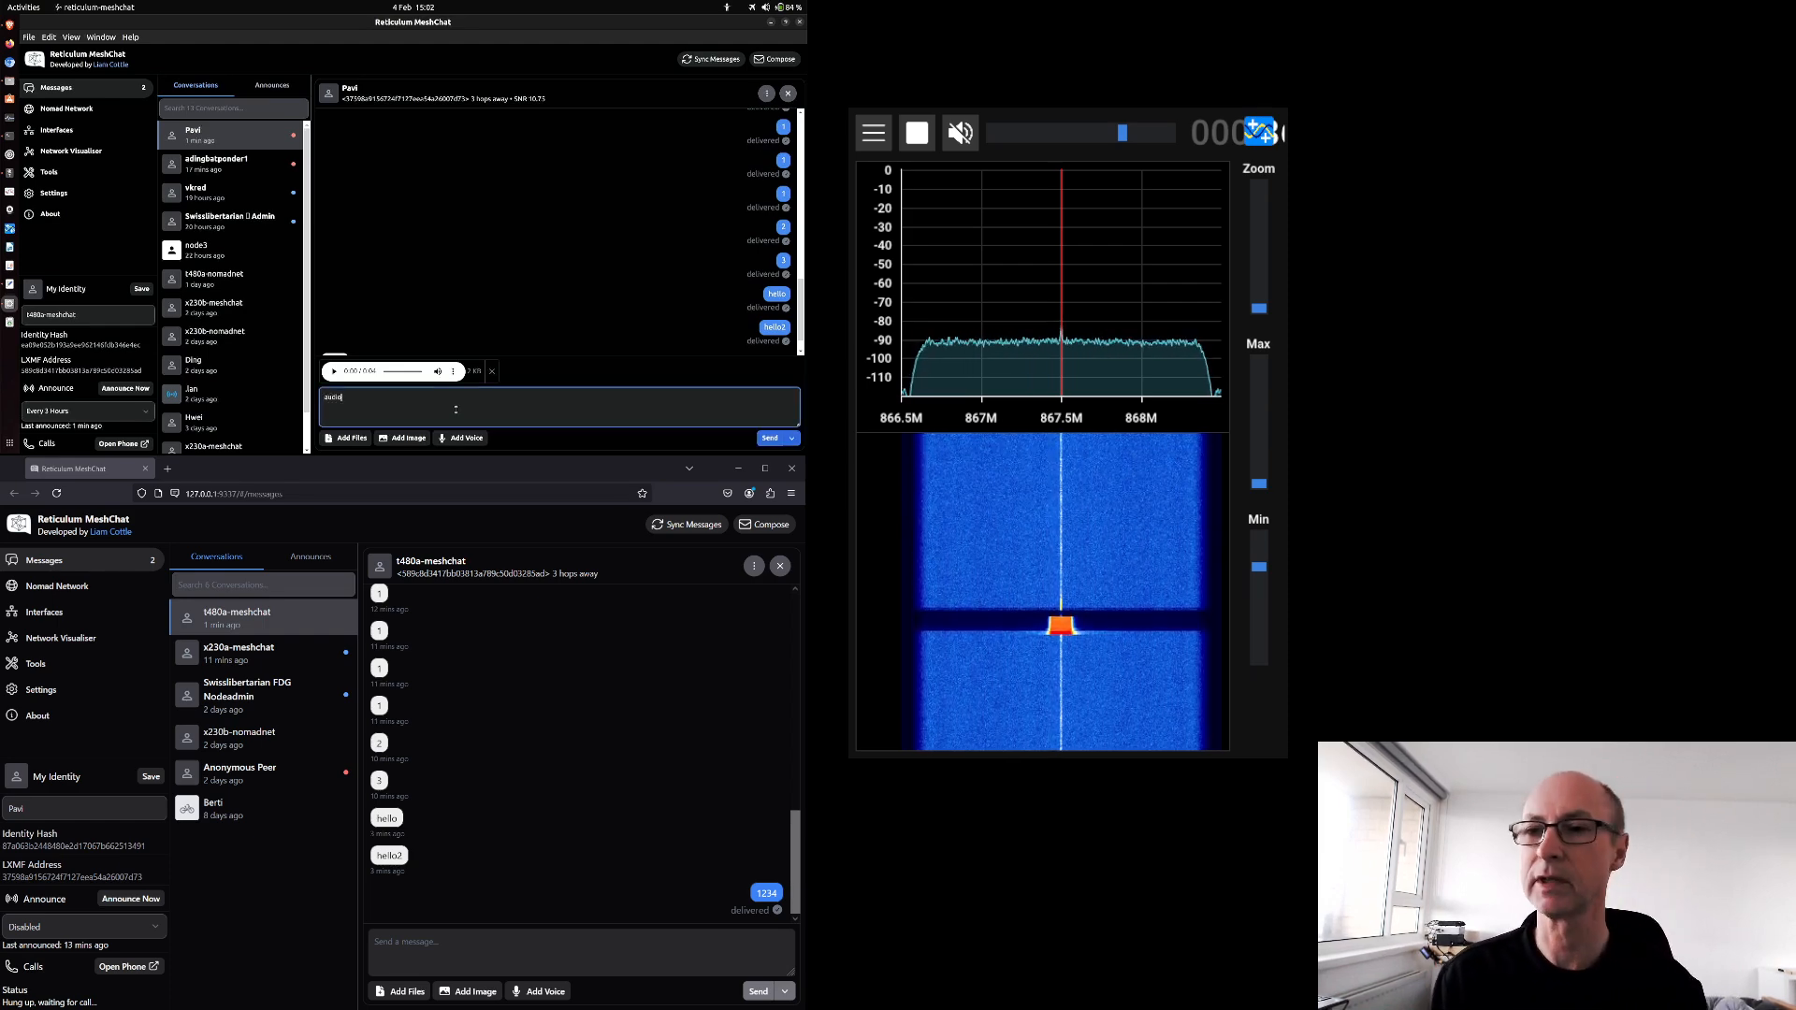
click(769, 437)
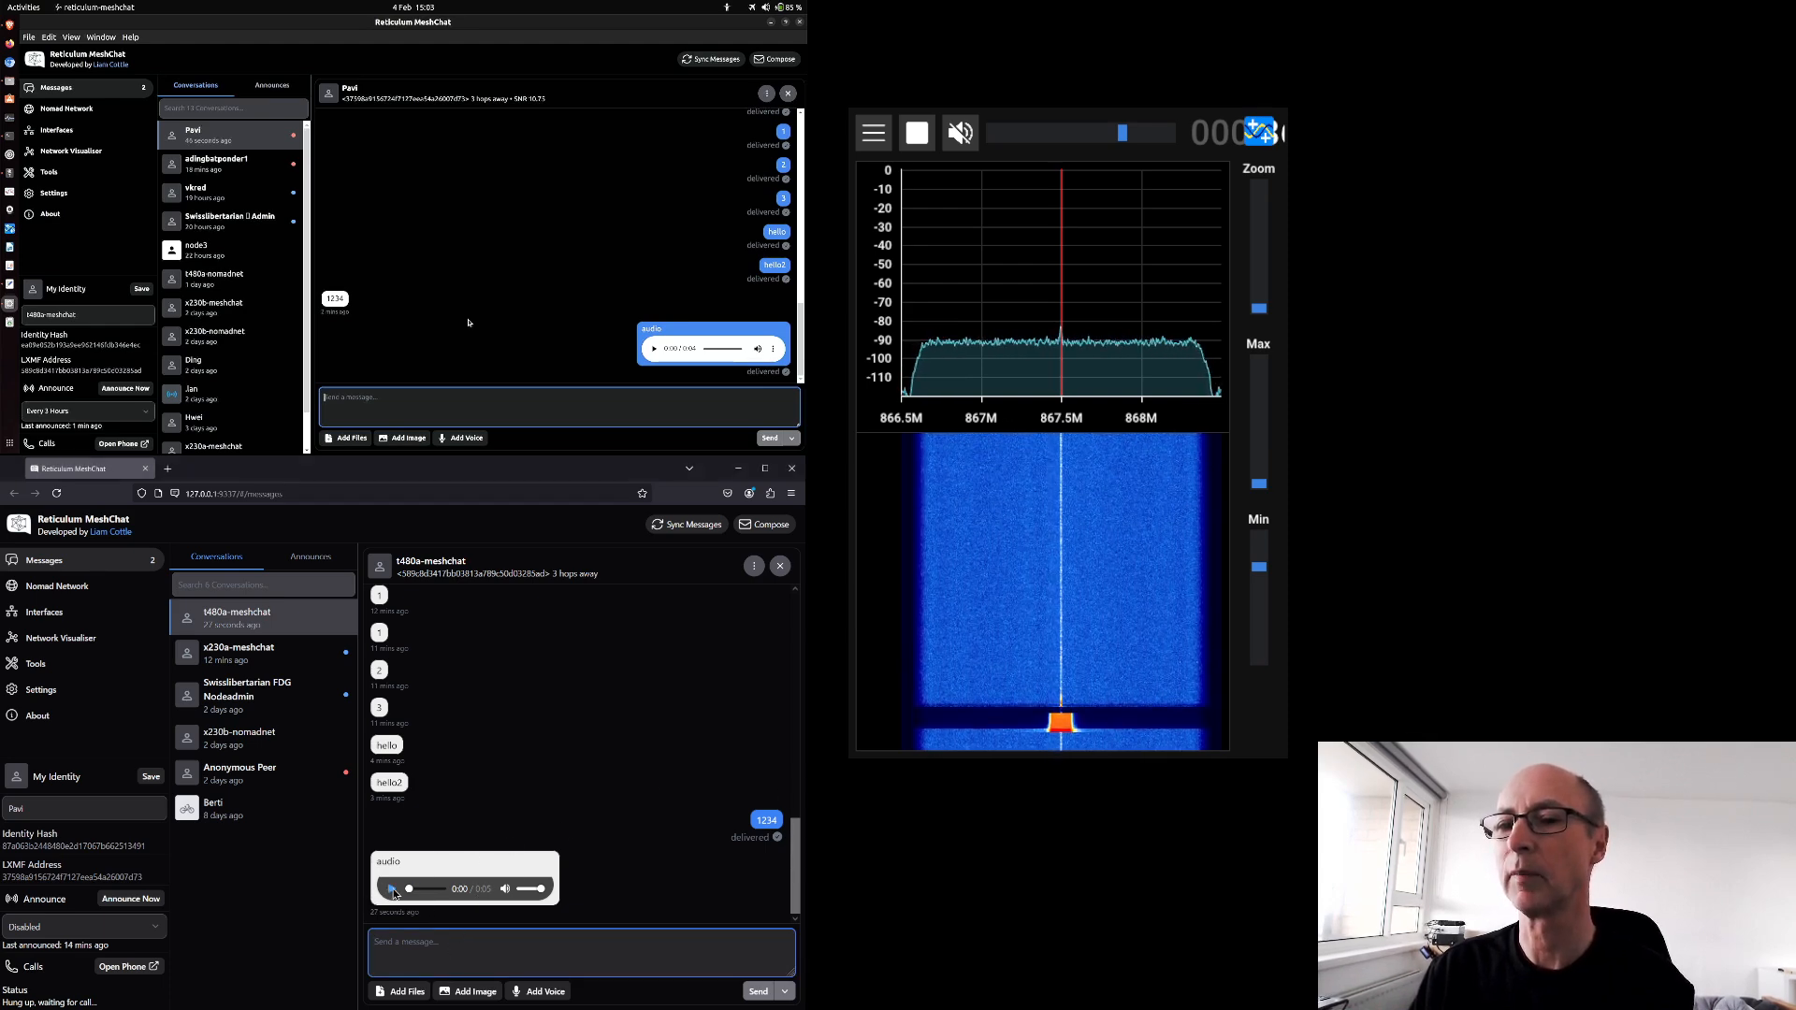
Step: Play the received five-second audio message through in the lower node
click(393, 888)
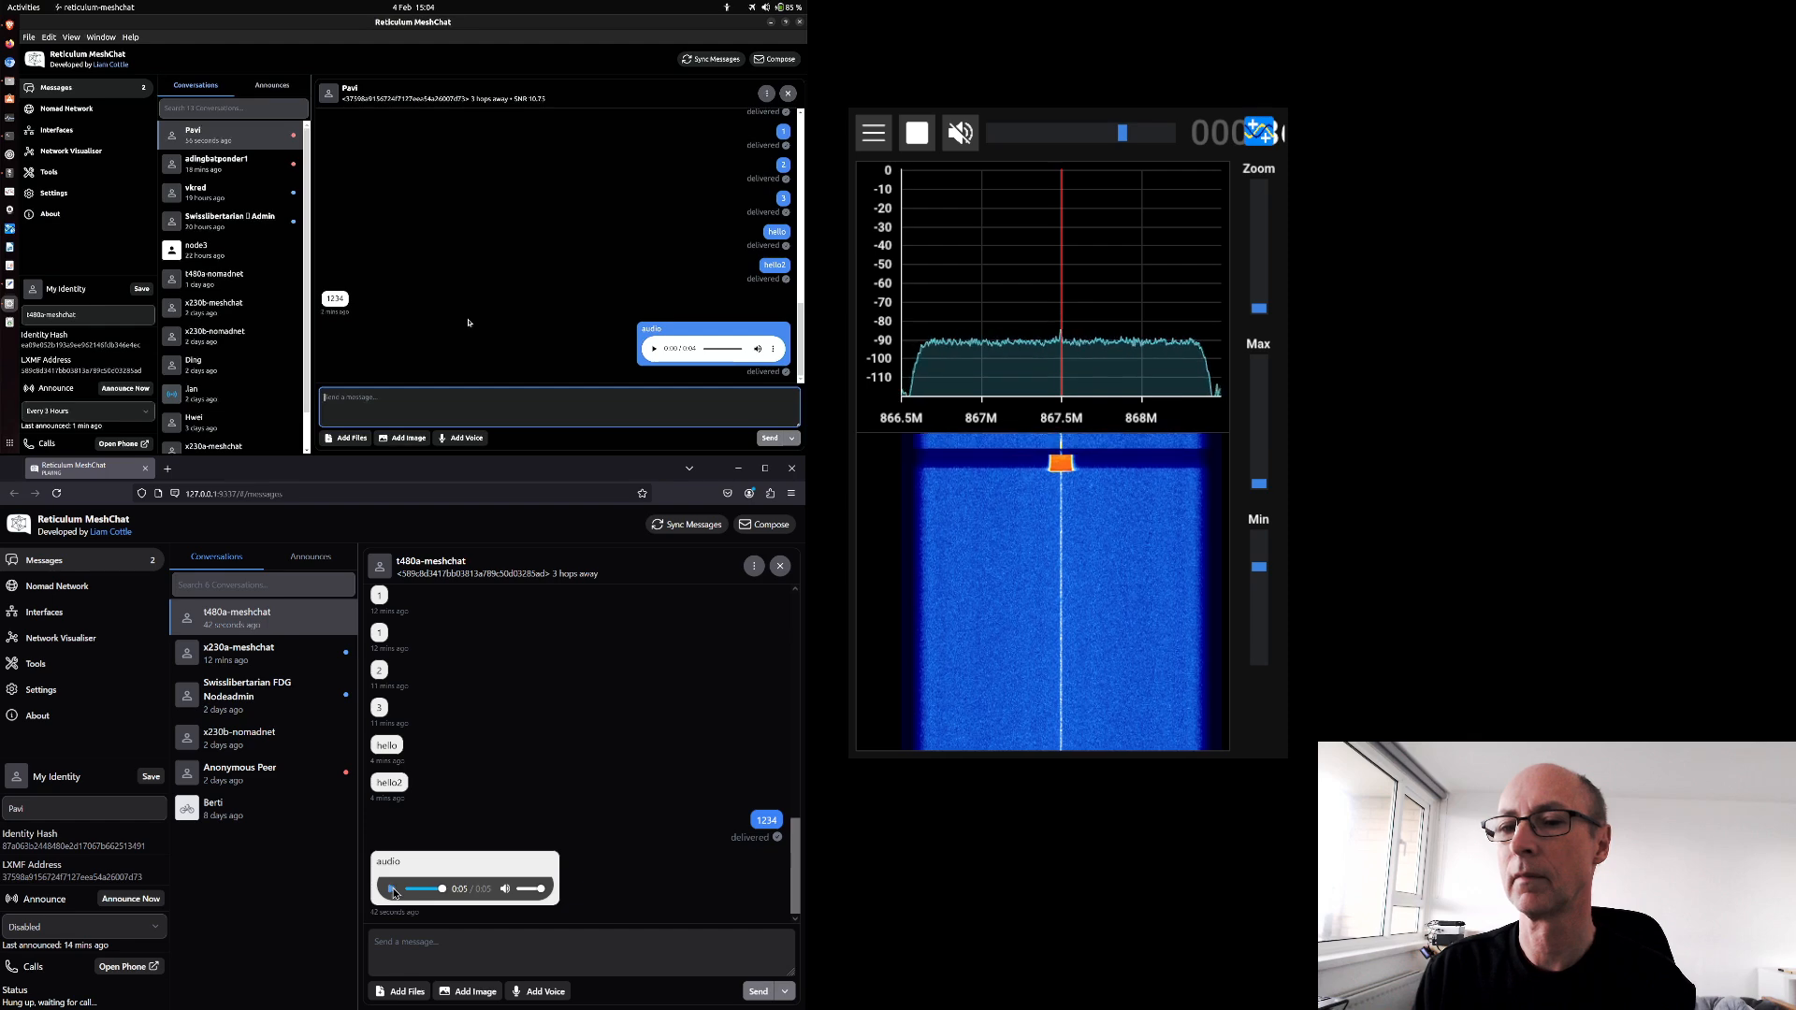
click(391, 889)
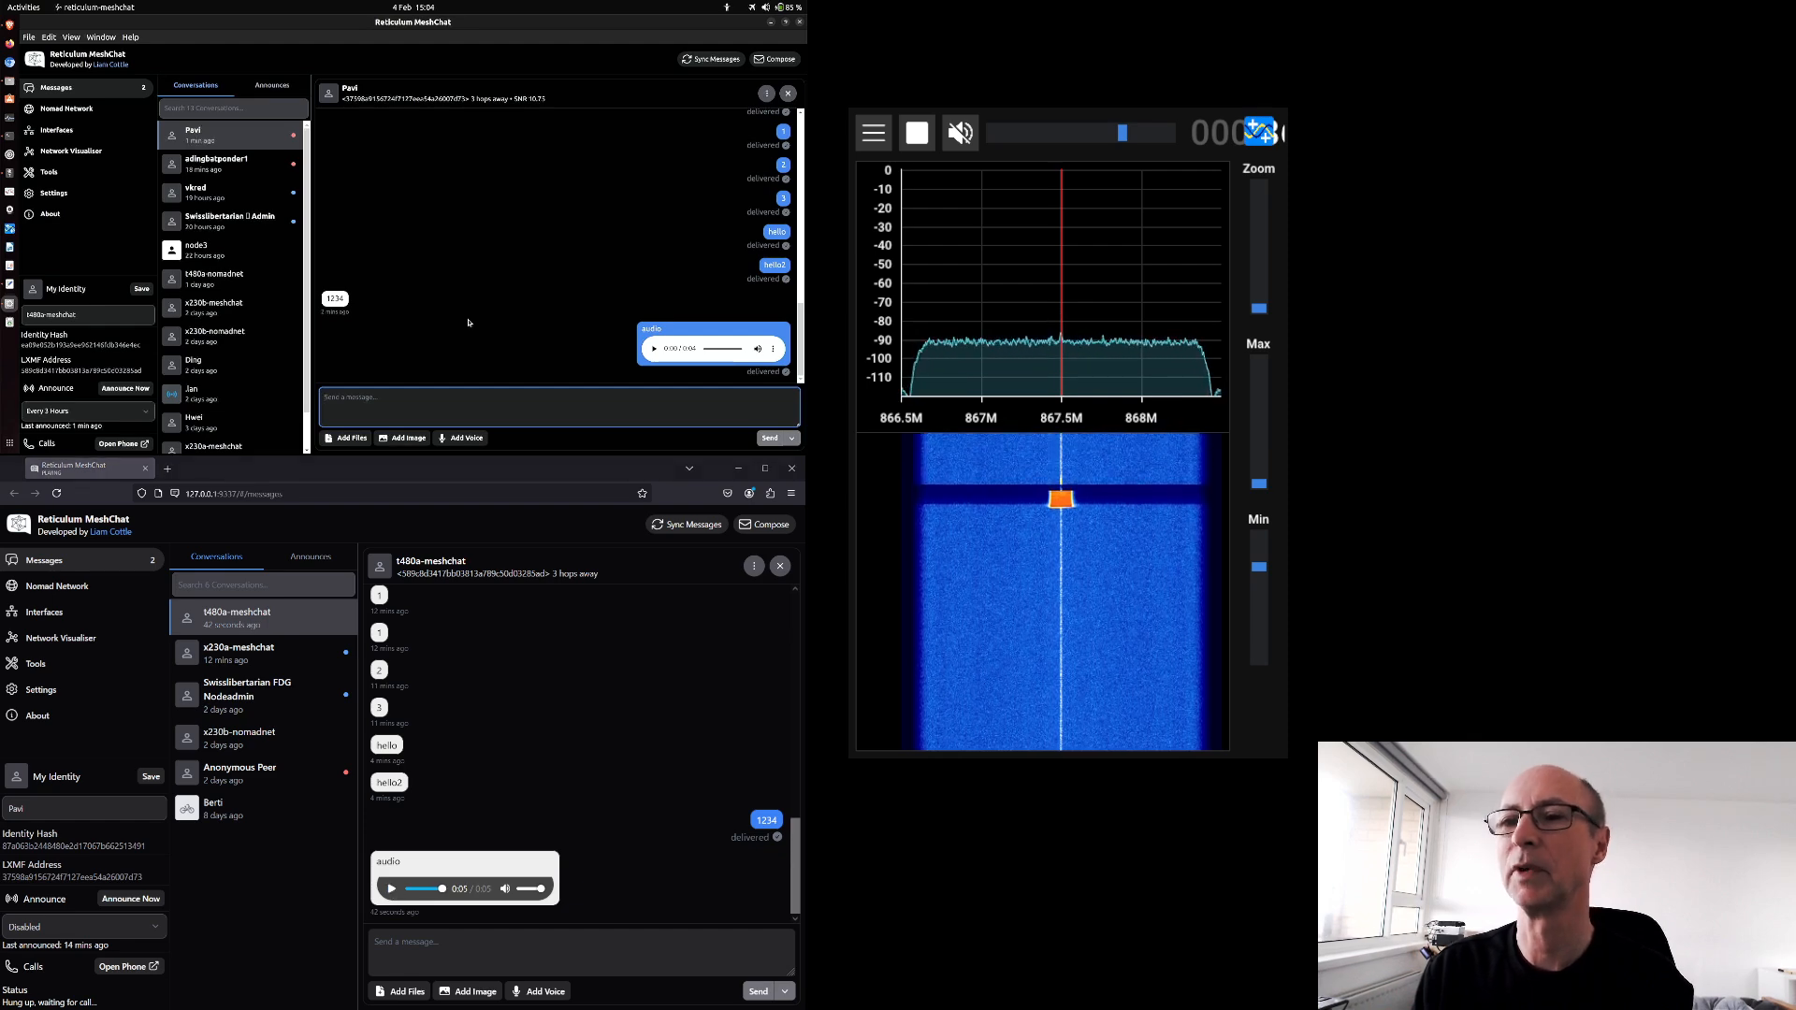